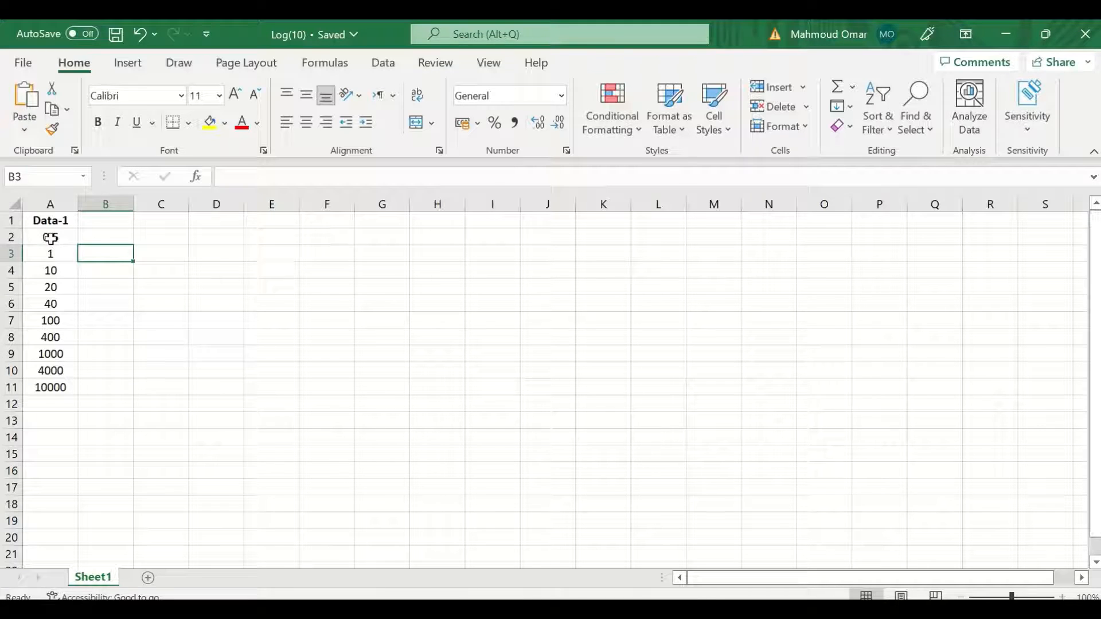
# - Enter 0.5 in A2 and compute =LOG10(A2) in B2, giving -0.30103
pyautogui.write('0.5')
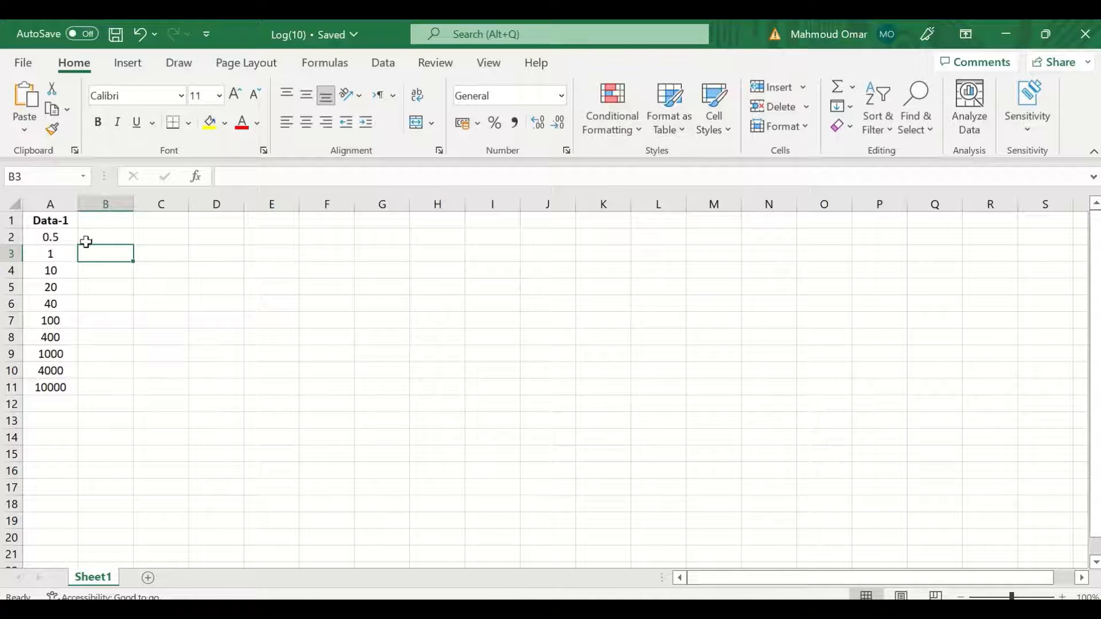
pyautogui.click(105, 236)
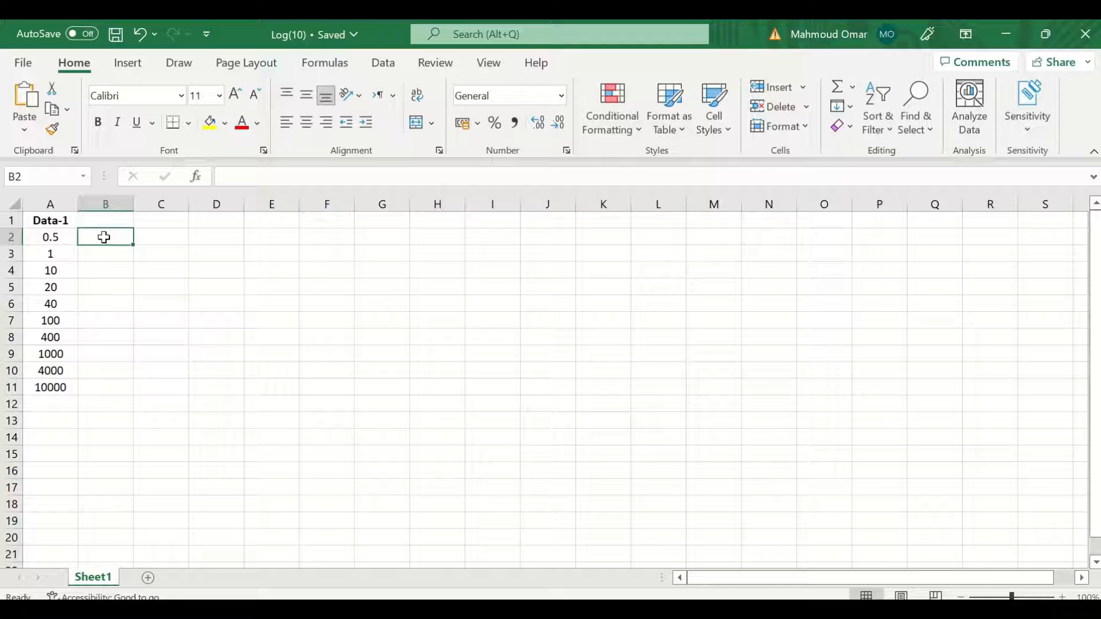
pyautogui.write('=')
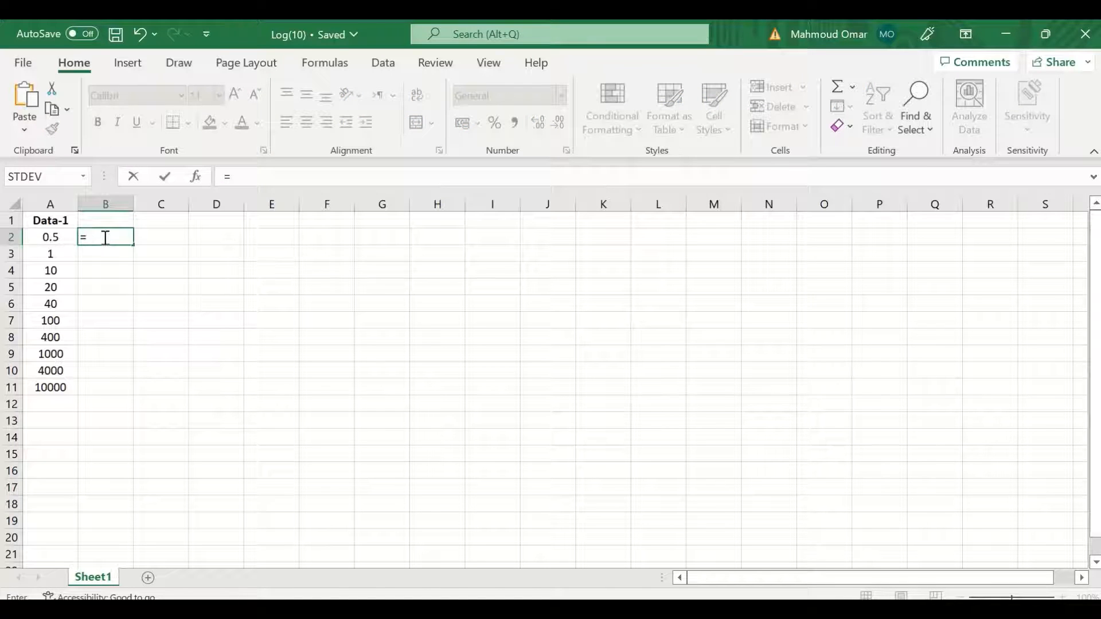
pyautogui.write('l')
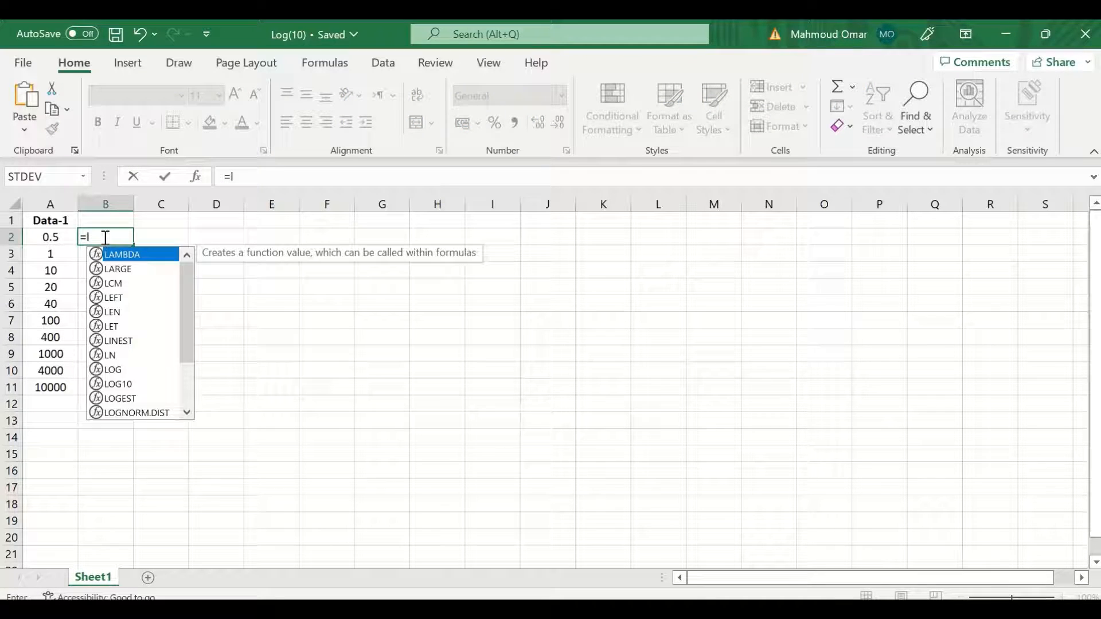
pyautogui.write('og')
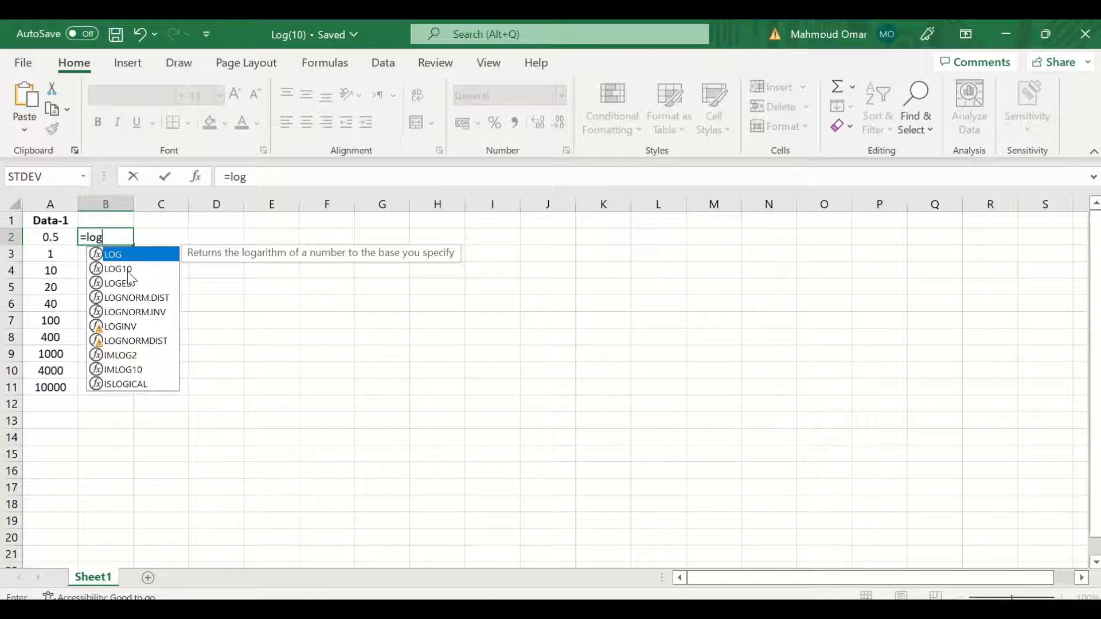
pyautogui.moveTo(117, 268)
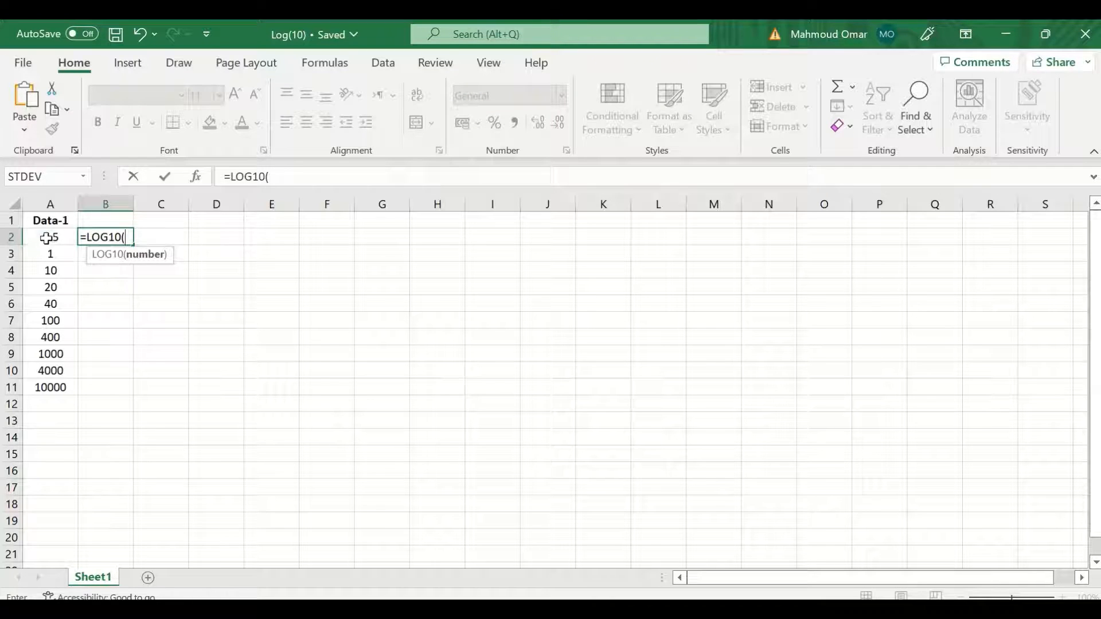
pyautogui.click(50, 236)
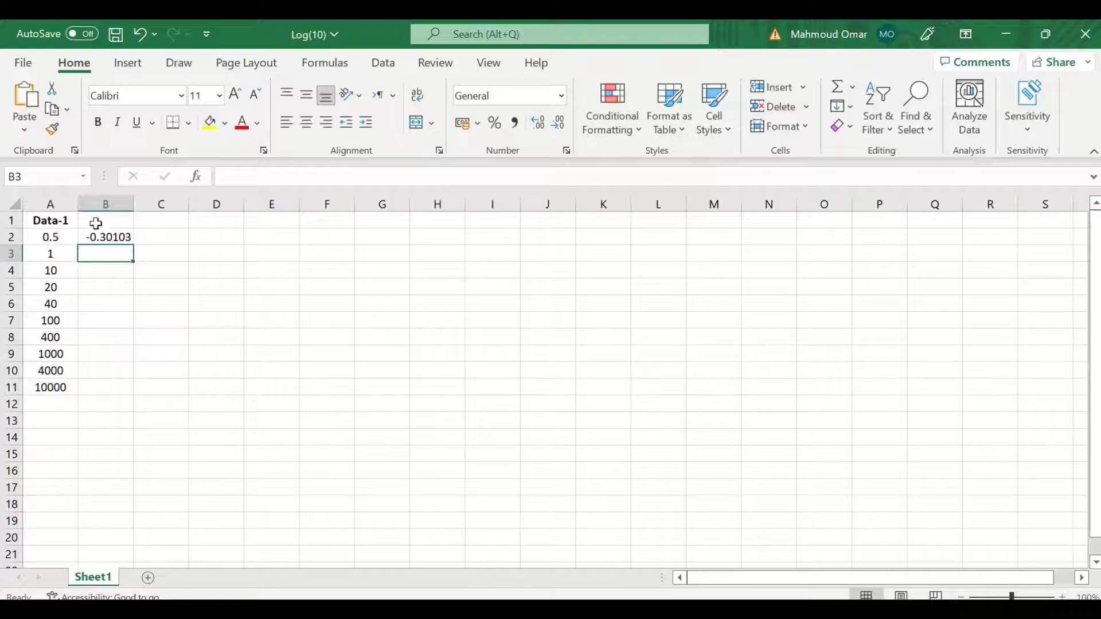
# - Fill the LOG10 formula from B2 down through B11
pyautogui.click(106, 236)
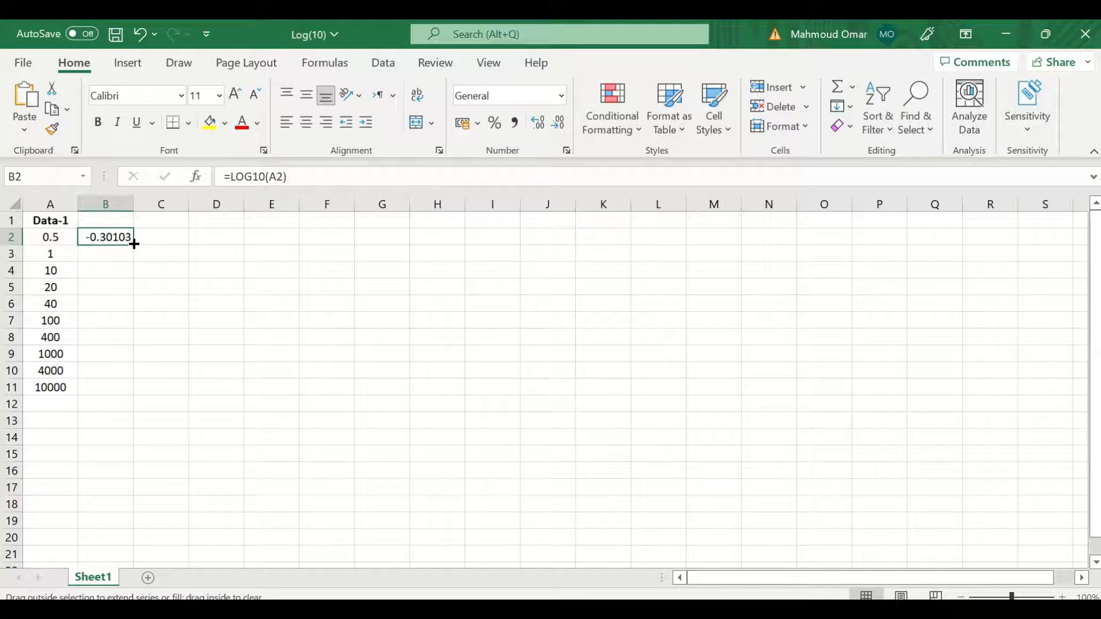
pyautogui.moveTo(133, 244); pyautogui.dragTo(129, 387)
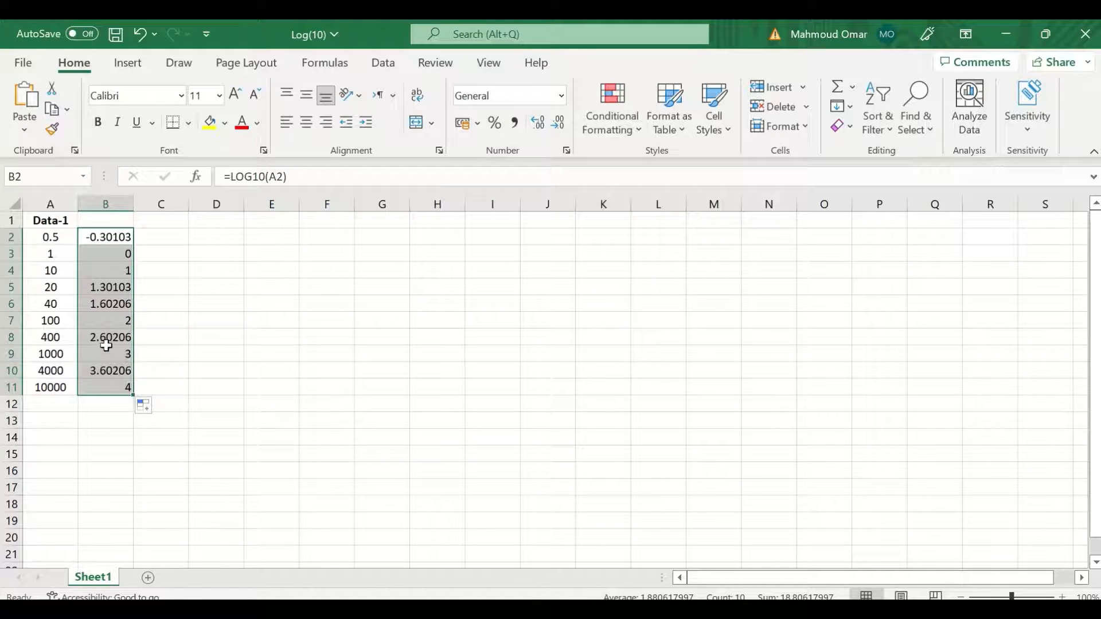
pyautogui.moveTo(181, 314)
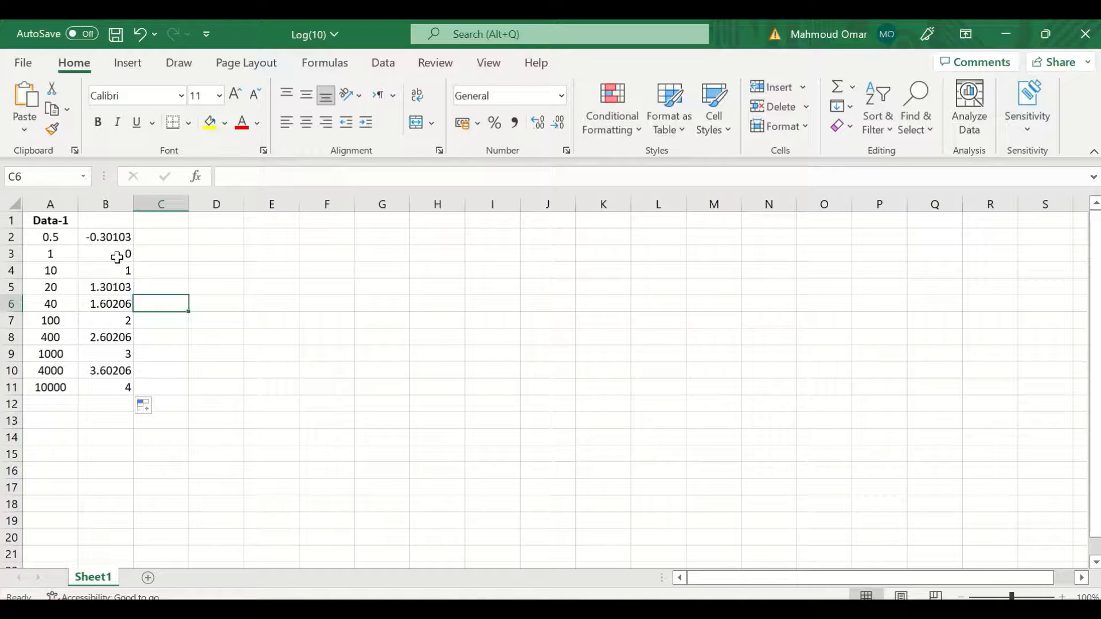
# - Head B1 with 'Log10' and C1 with 'Inverse Log10'
pyautogui.click(106, 221)
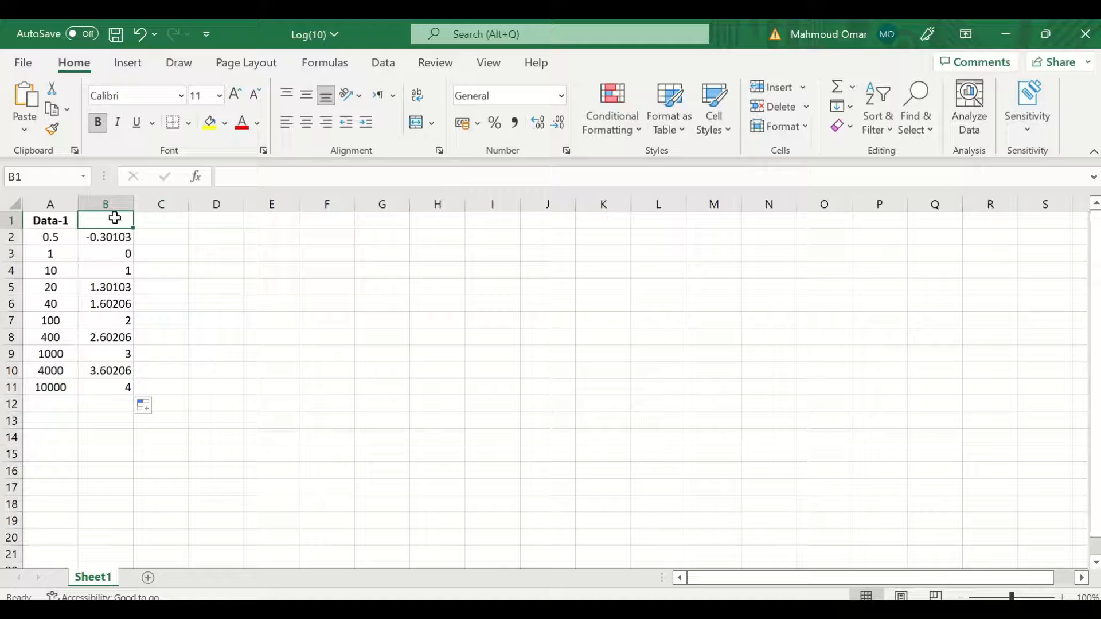
pyautogui.write('Log10')
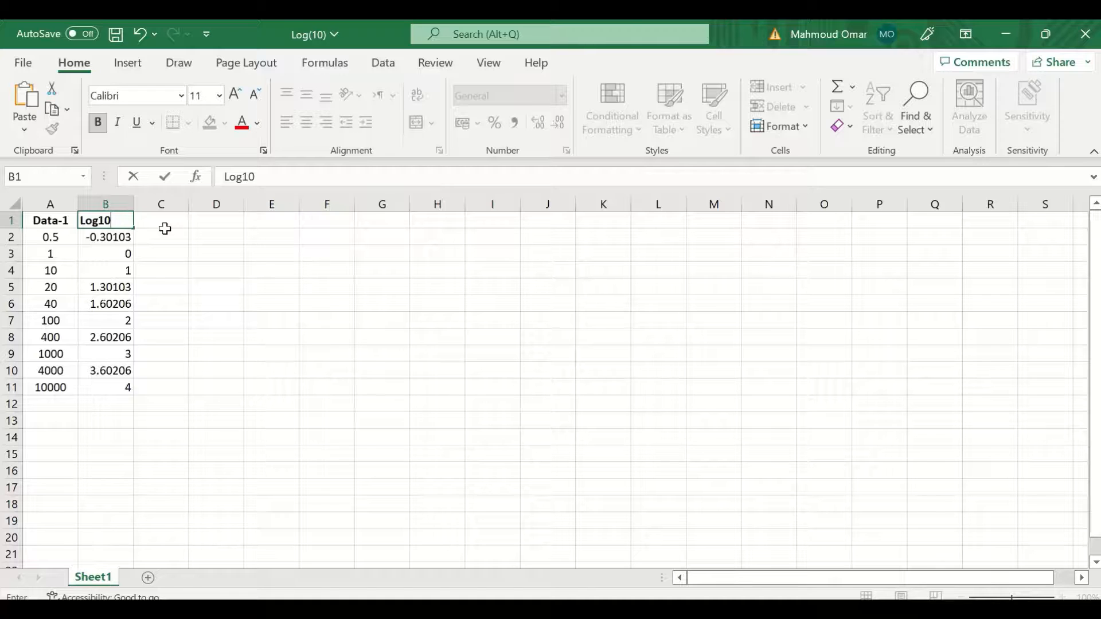
pyautogui.moveTo(157, 221)
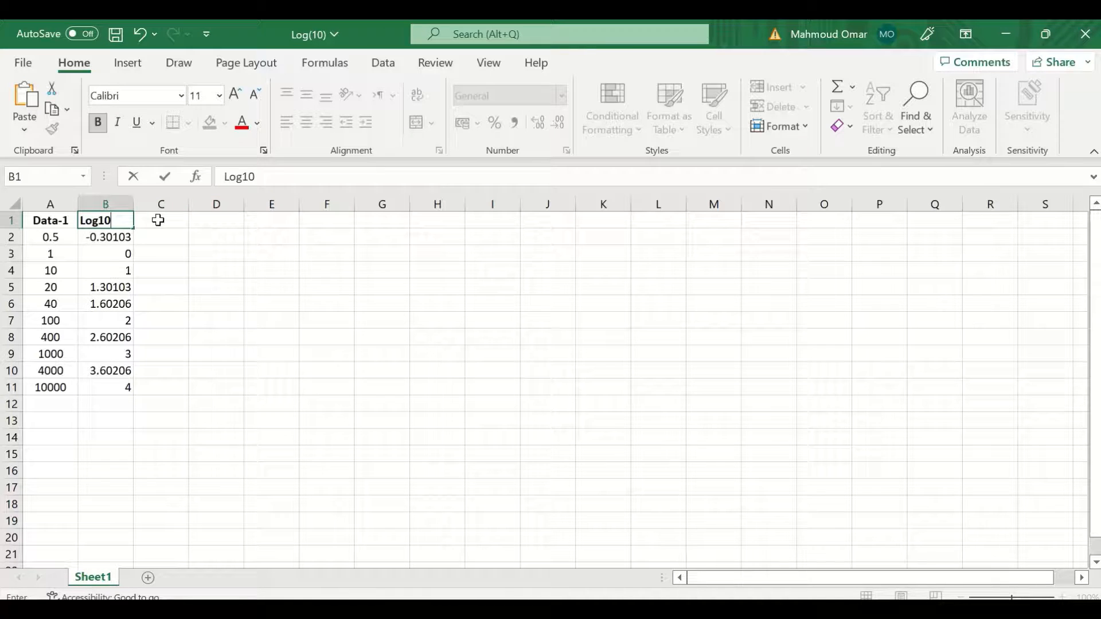
pyautogui.click(161, 220)
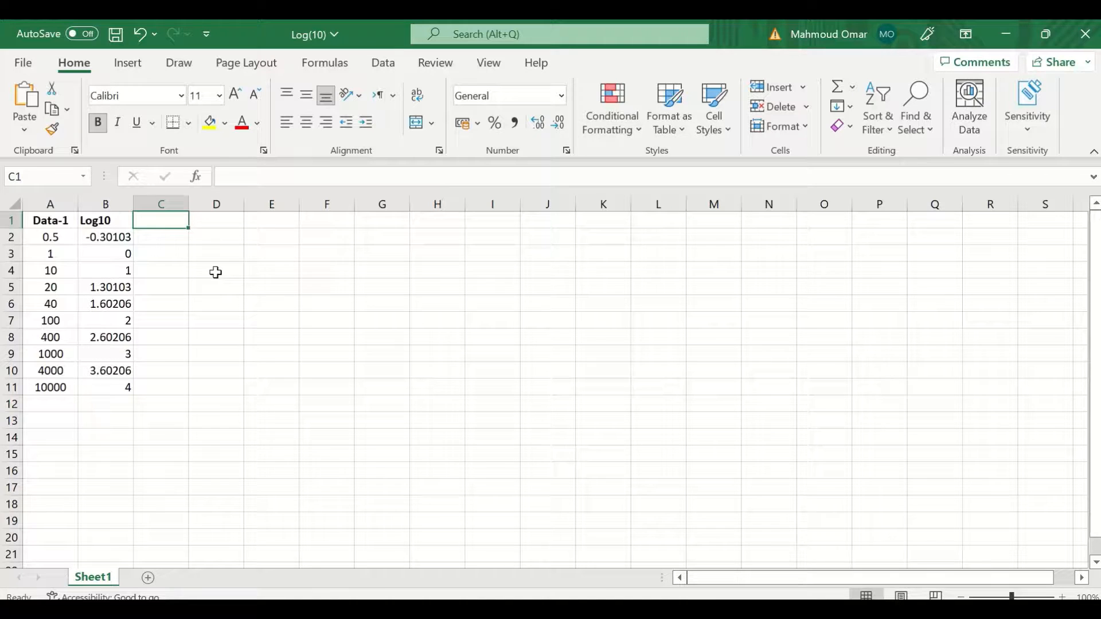
pyautogui.write('Inverse')
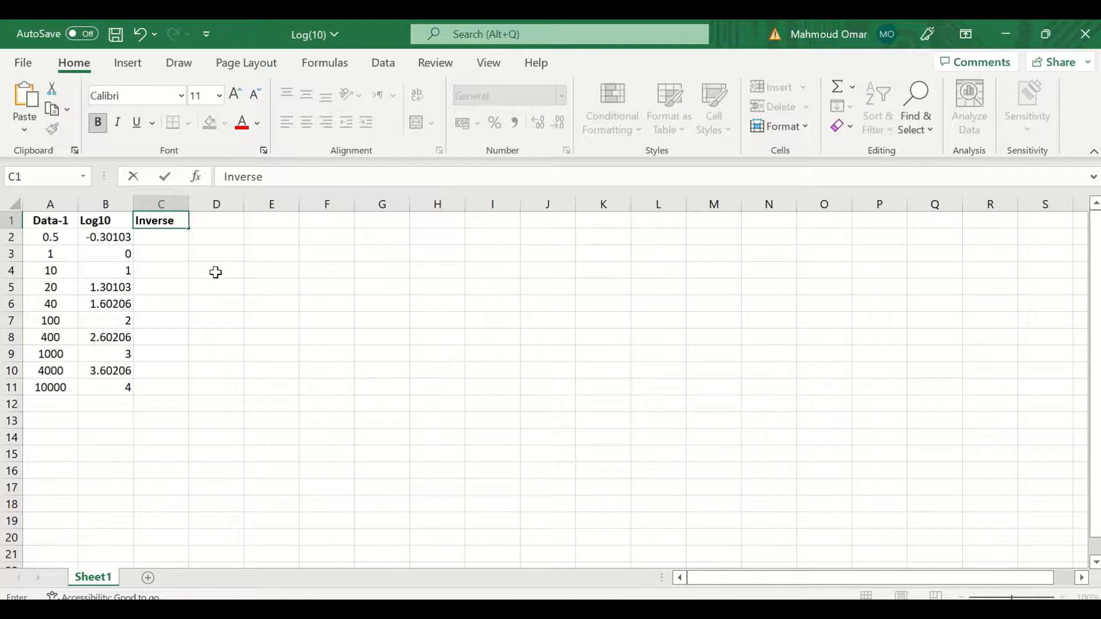
pyautogui.write('Log10')
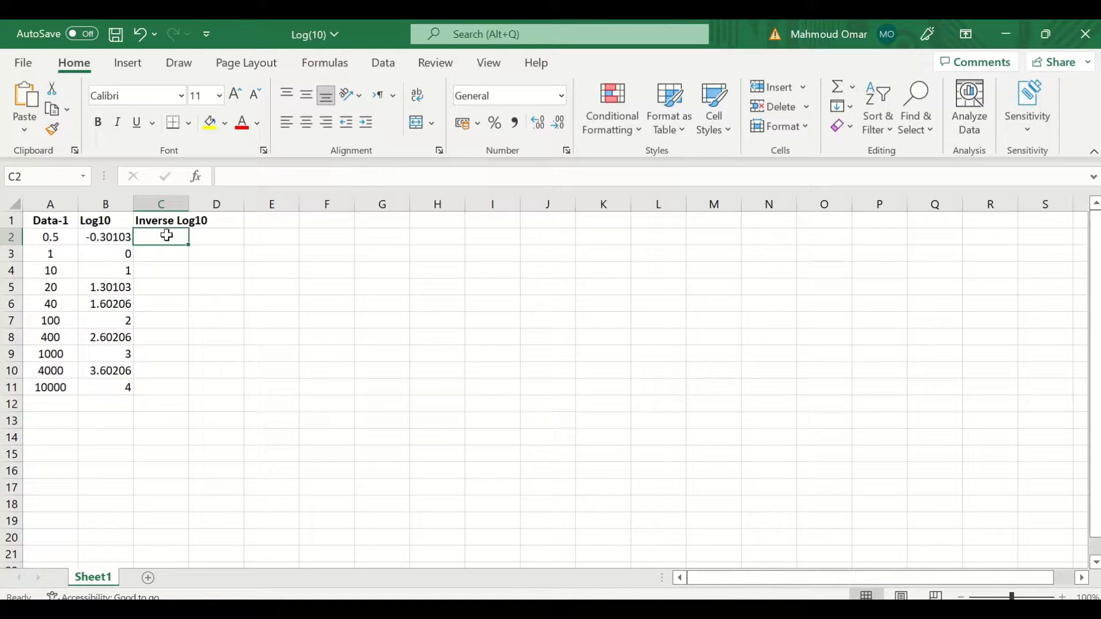
# - Compute =10^B2 in C2, recovering the original 0.5
pyautogui.write('=')
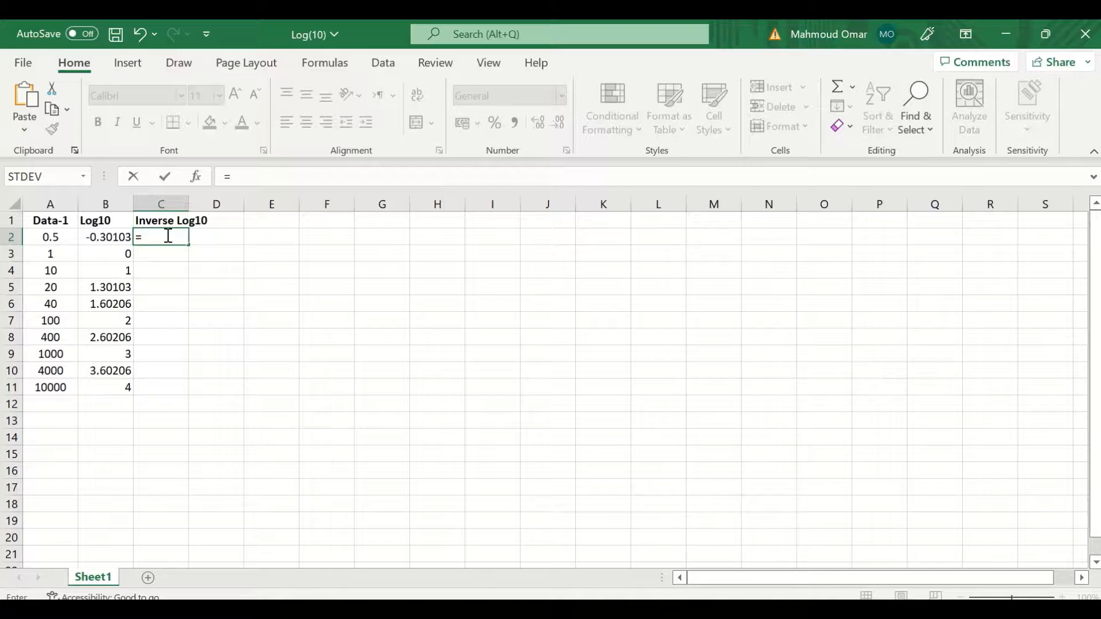
pyautogui.write('1')
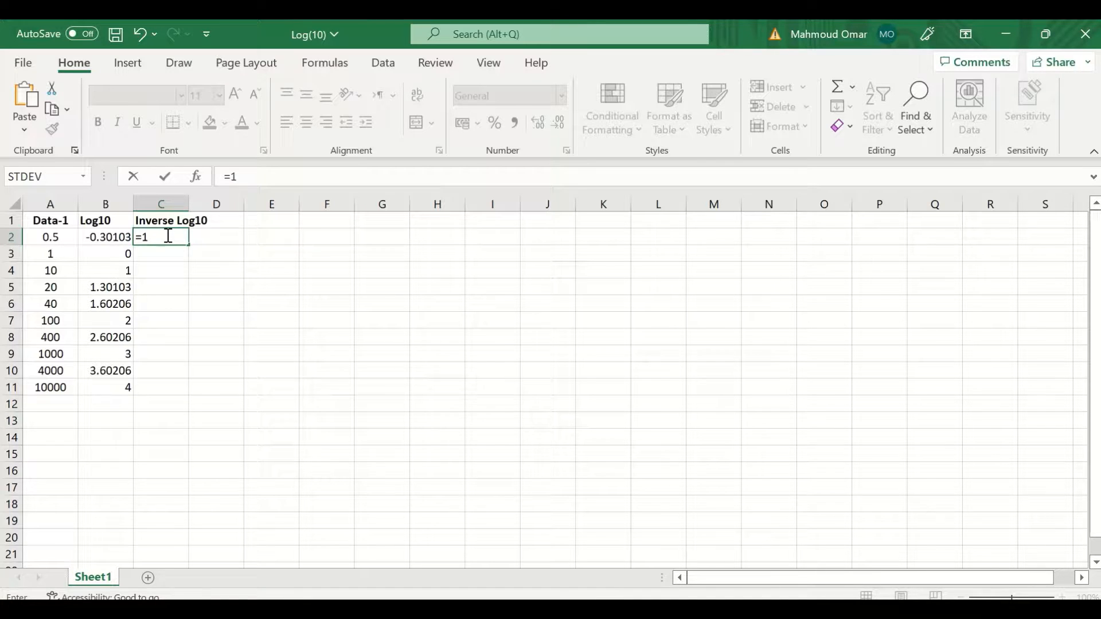
pyautogui.write('0')
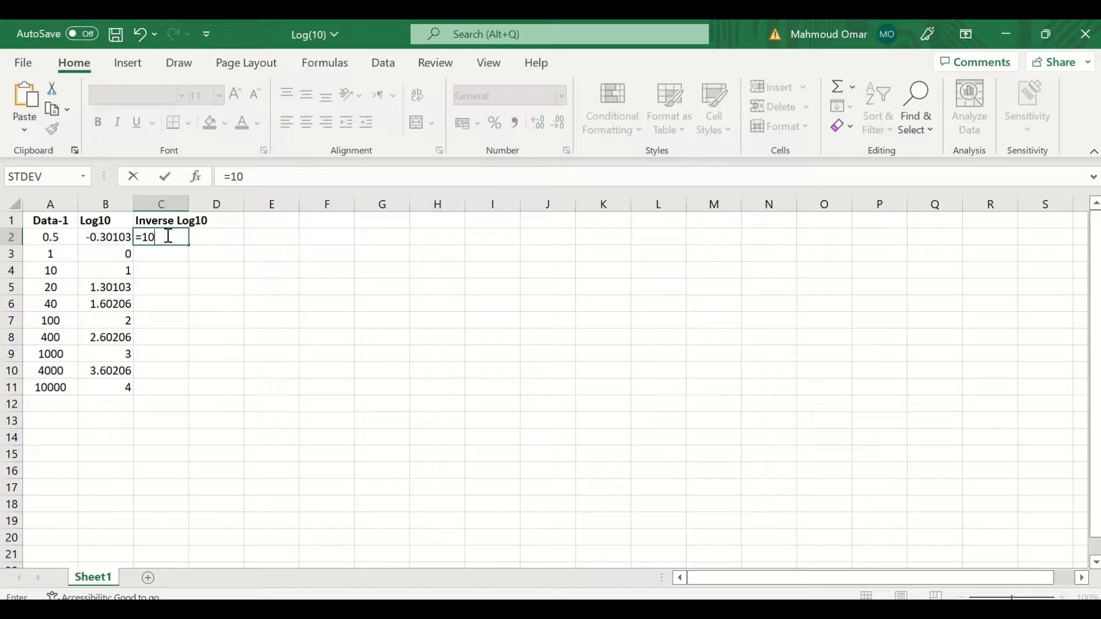
pyautogui.write('^')
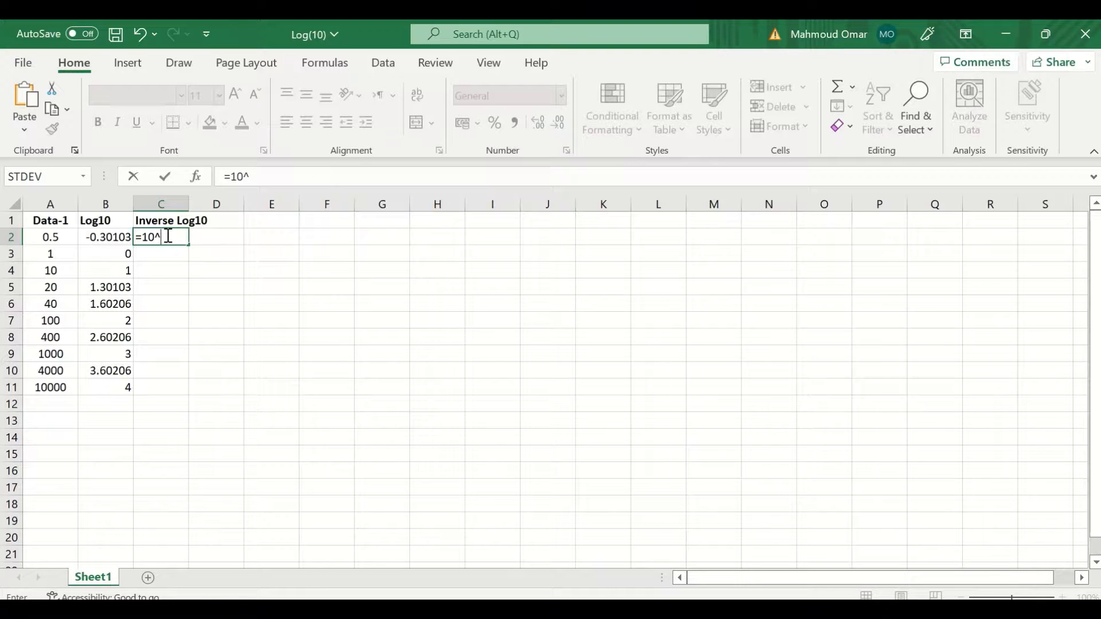
pyautogui.click(106, 236)
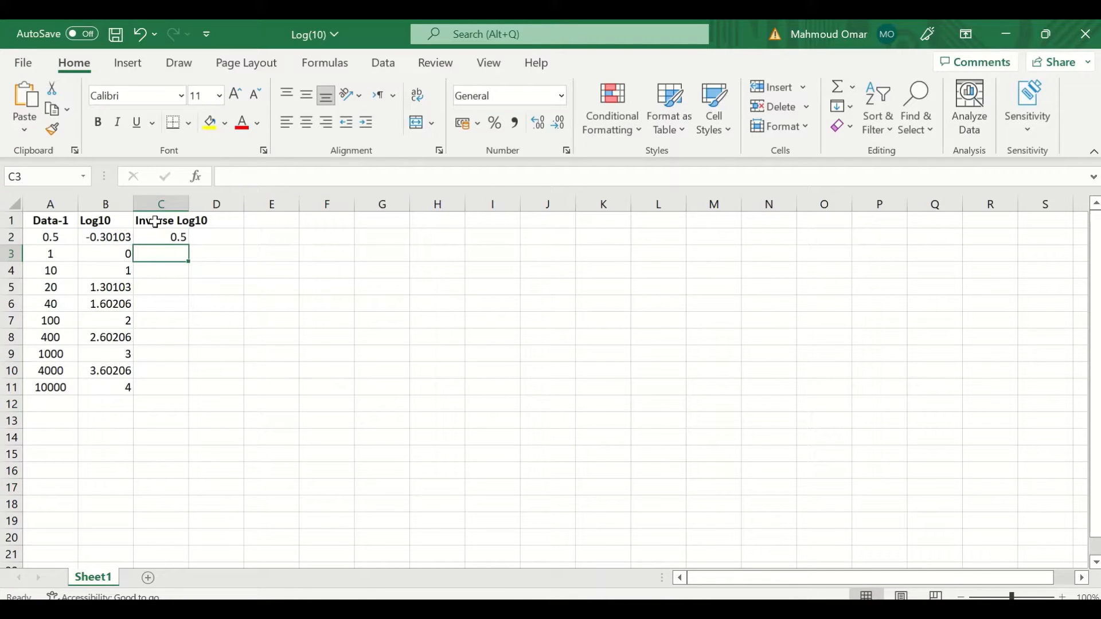
# - Fill the =10^ inverse formula from C2 down through C11
pyautogui.click(161, 236)
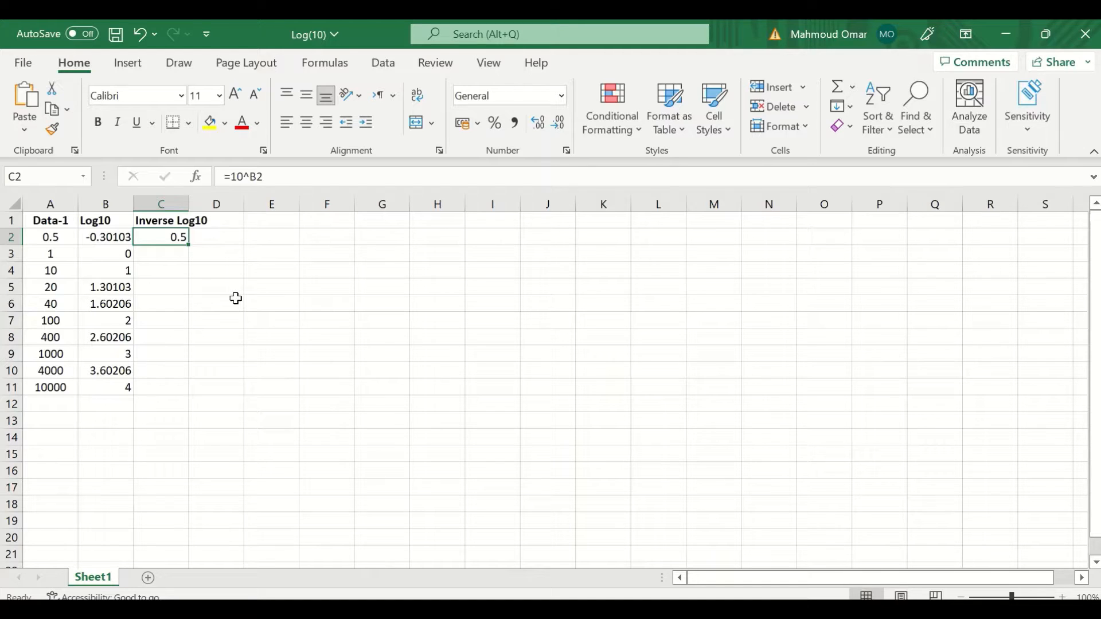
pyautogui.moveTo(192, 248)
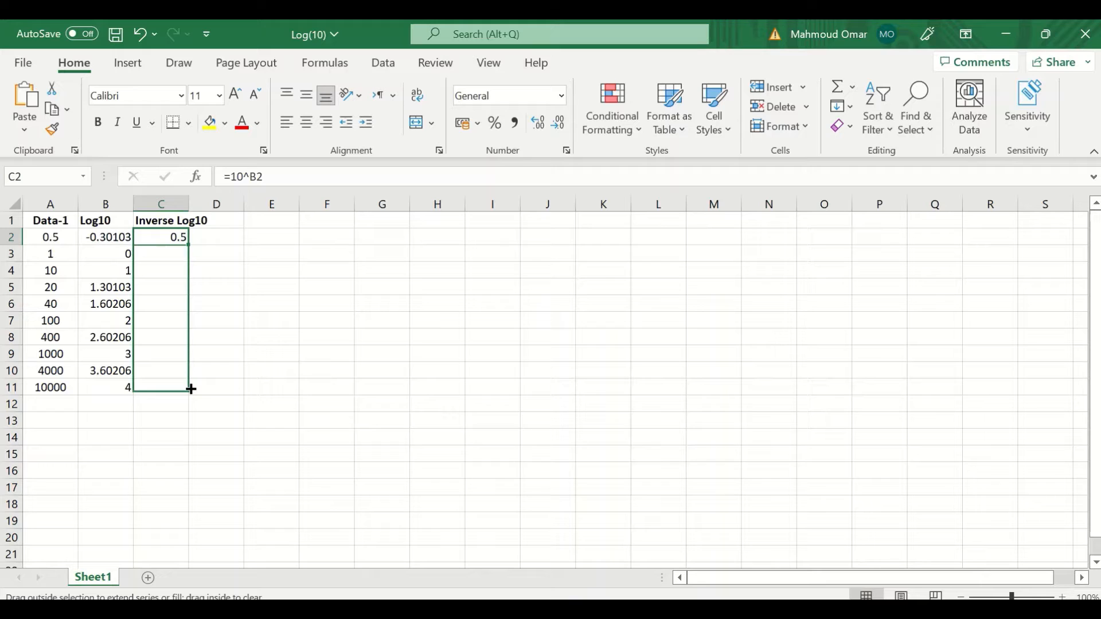
pyautogui.moveTo(161, 237); pyautogui.dragTo(161, 386)
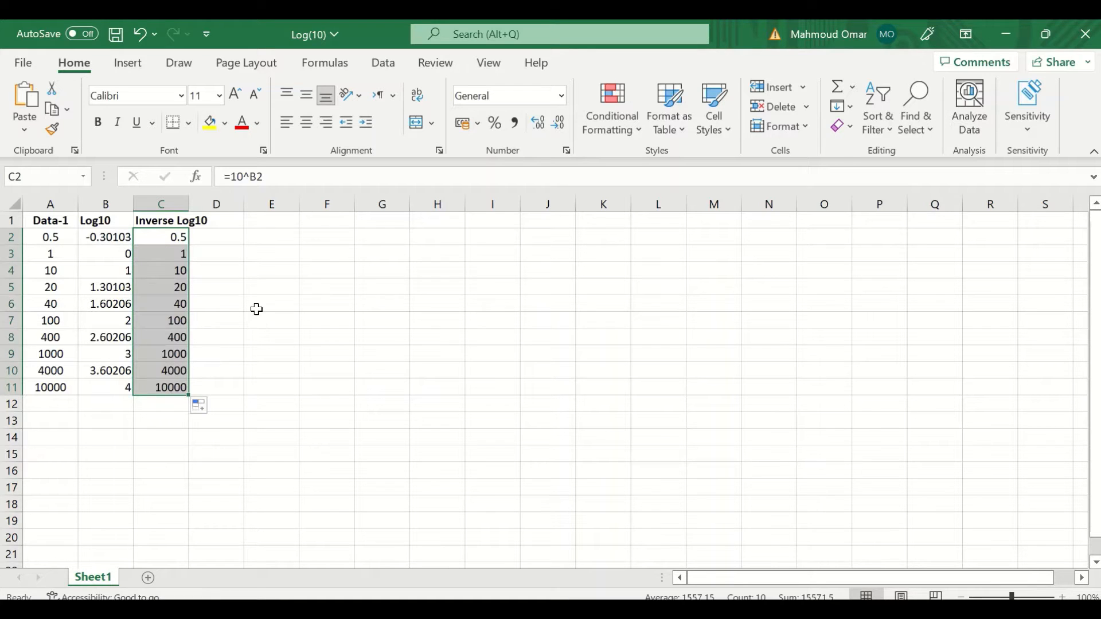